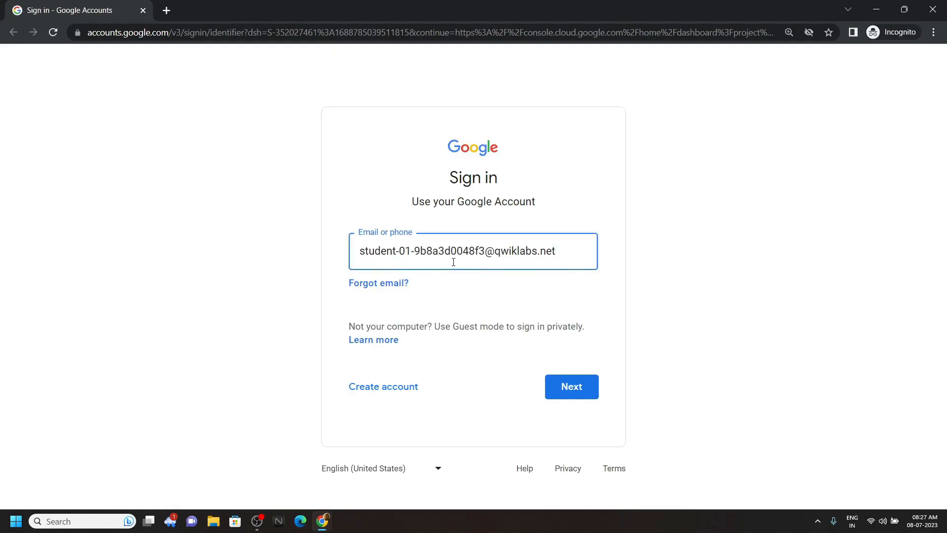
Continue the lab sign-in and start a Cloud Shell session from the project dashboard
left_click(570, 387)
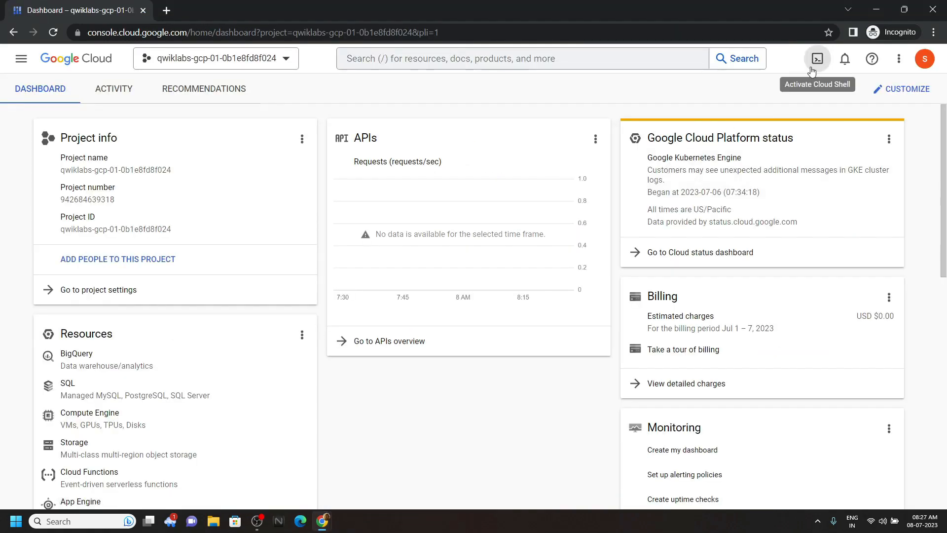
left_click(817, 59)
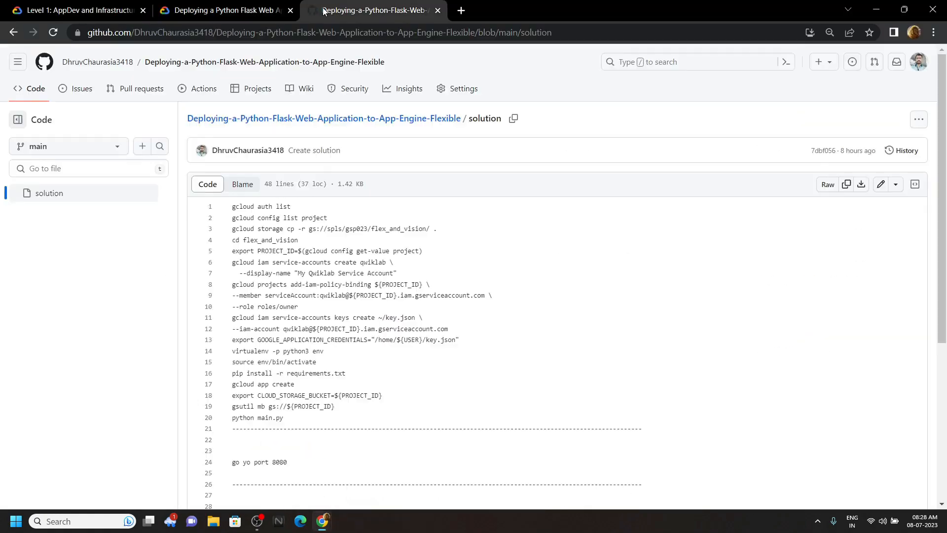
Select lines 1–20 of the GitHub solution's setup commands and return to Cloud Console
scroll("down", 3)
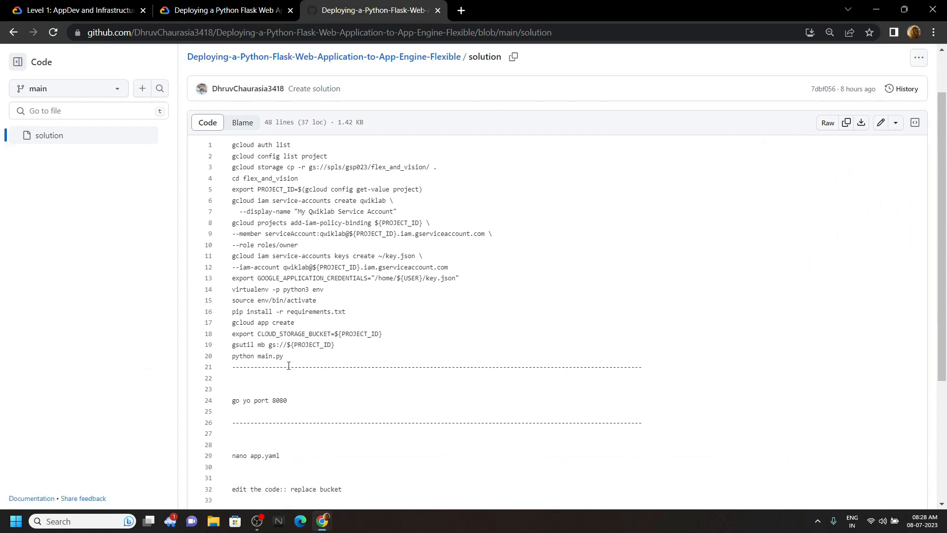
left_click_drag(231, 144, 283, 356)
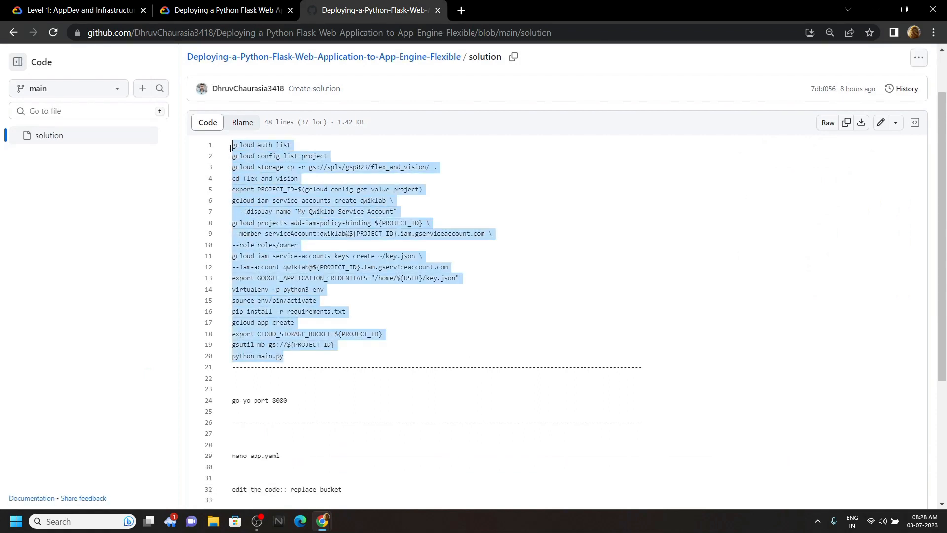
mouse_move(420, 359)
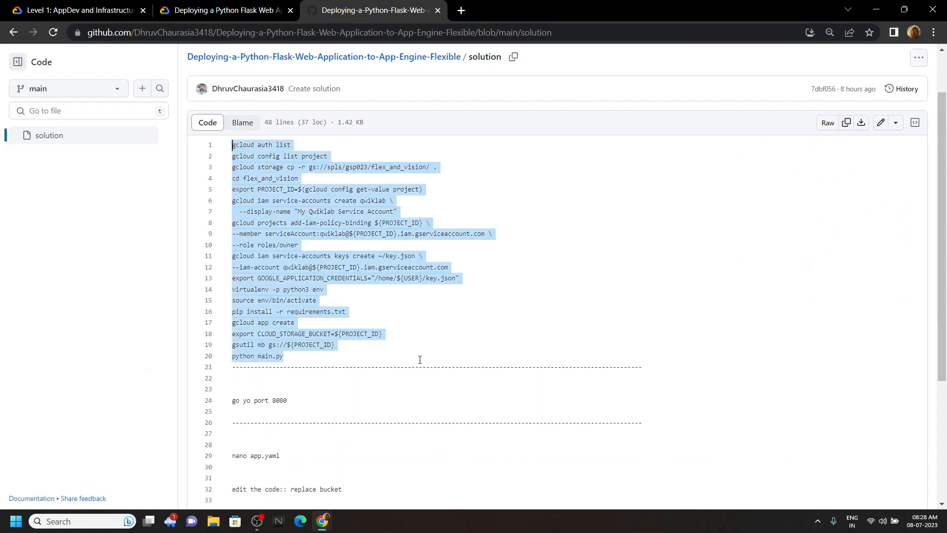
left_click(72, 10)
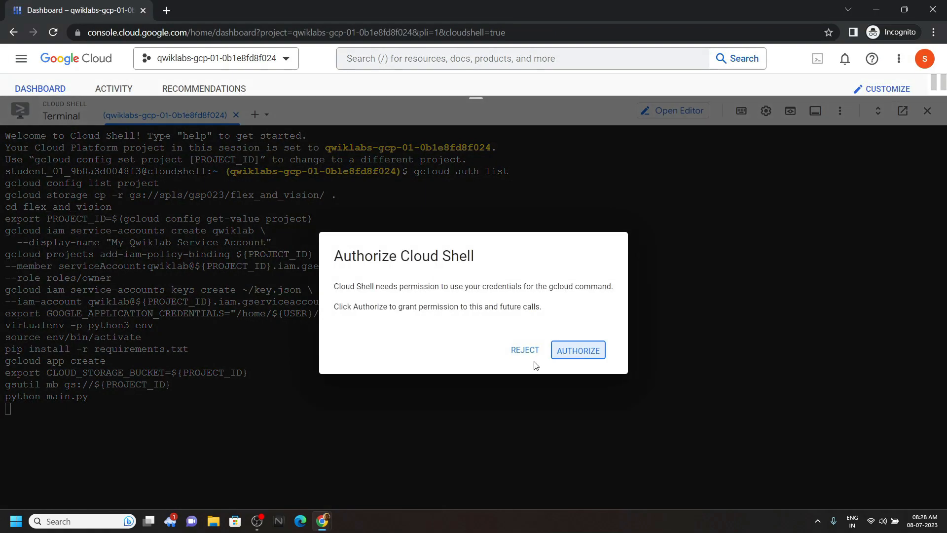
Authorize Cloud Shell and choose region 10 (us-central) for the App Engine app
left_click(577, 349)
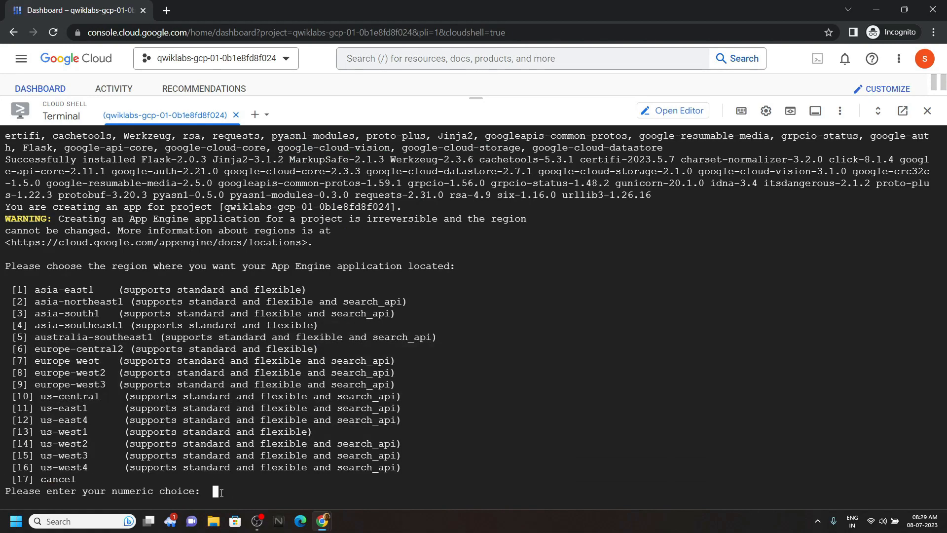
type("10")
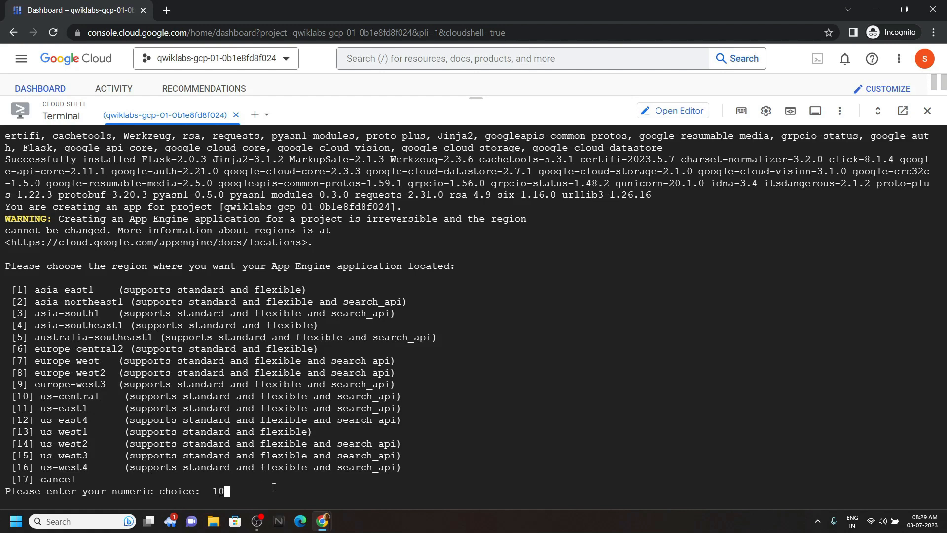
key("enter")
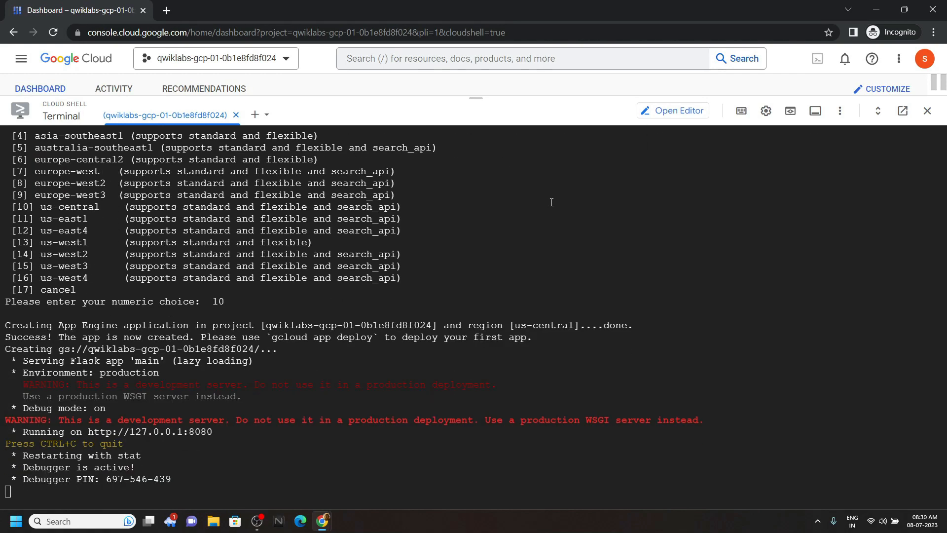
mouse_move(757, 147)
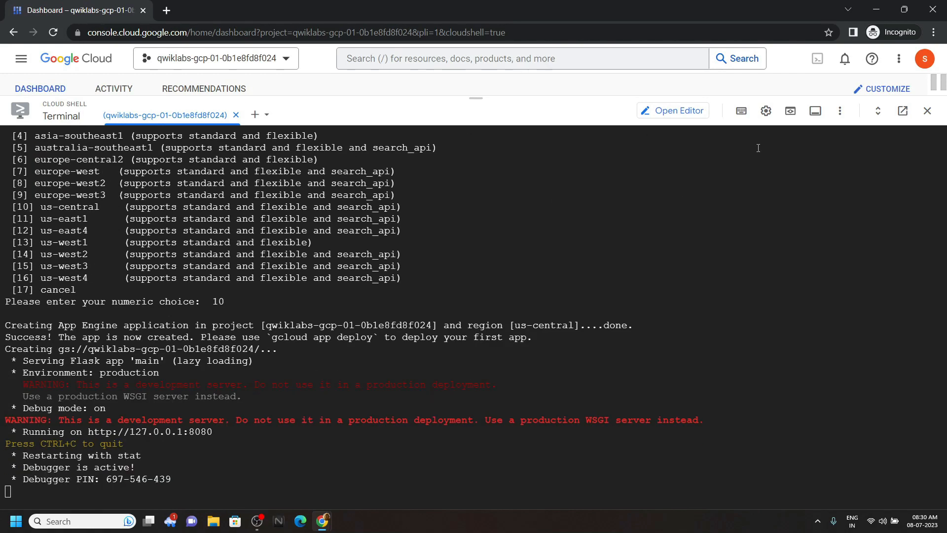
Preview the local app on port 8080 and pick the Everything About Arcade Facilitator 2023.png image
left_click(790, 110)
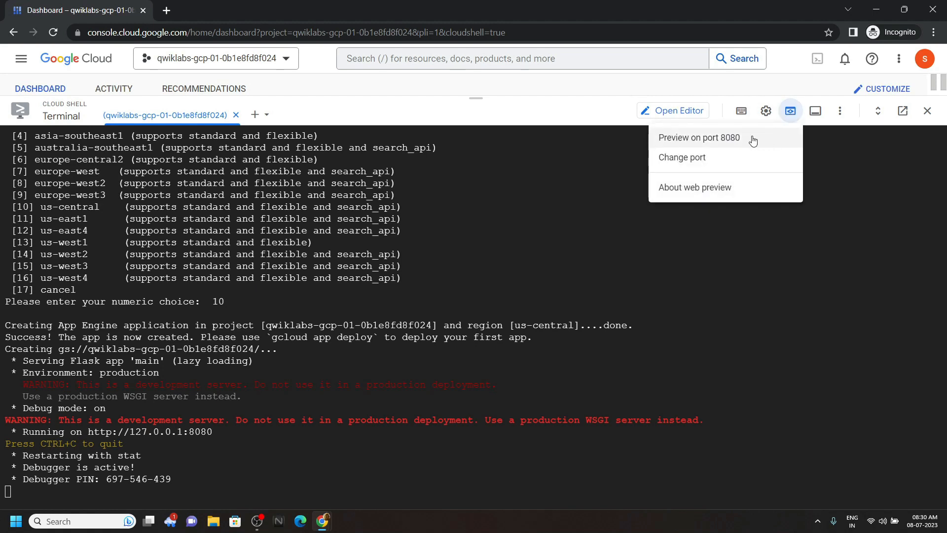
left_click(698, 137)
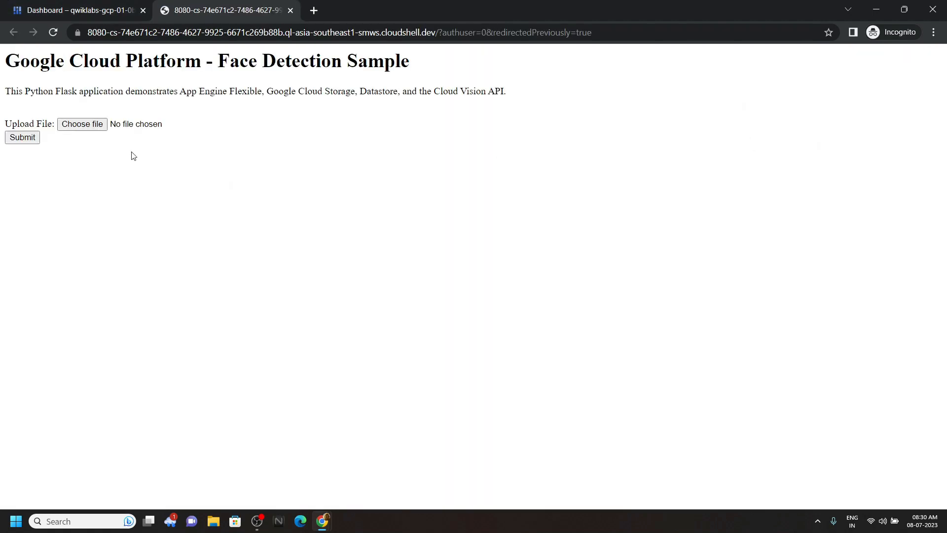
mouse_move(136, 125)
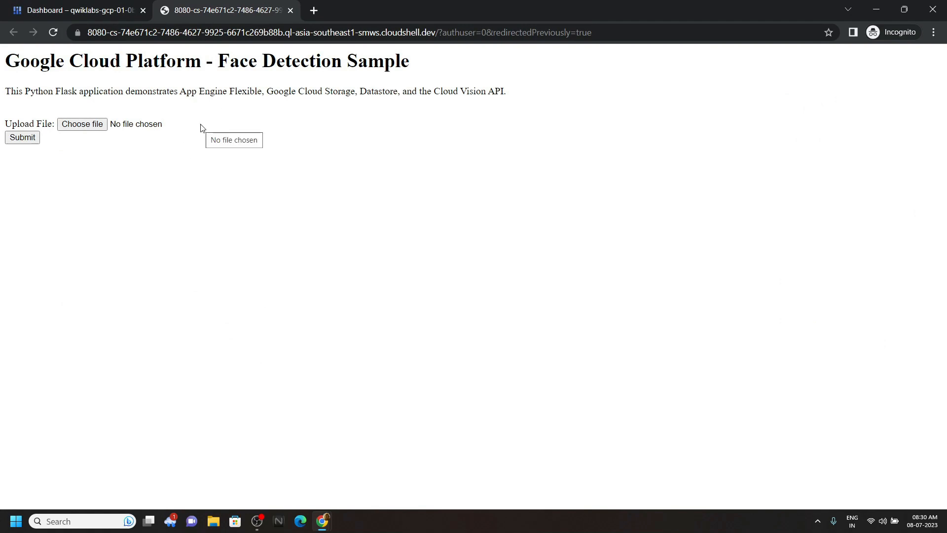
mouse_move(144, 149)
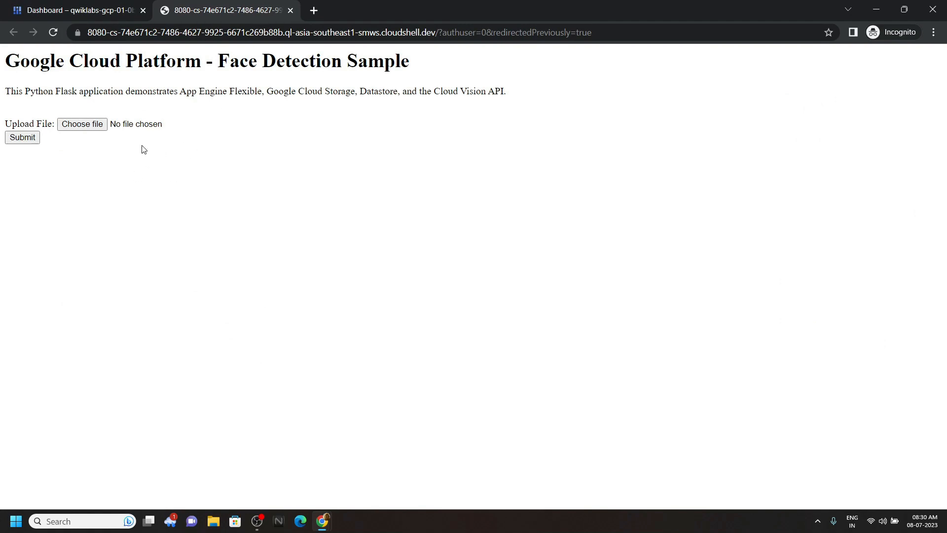
mouse_move(90, 159)
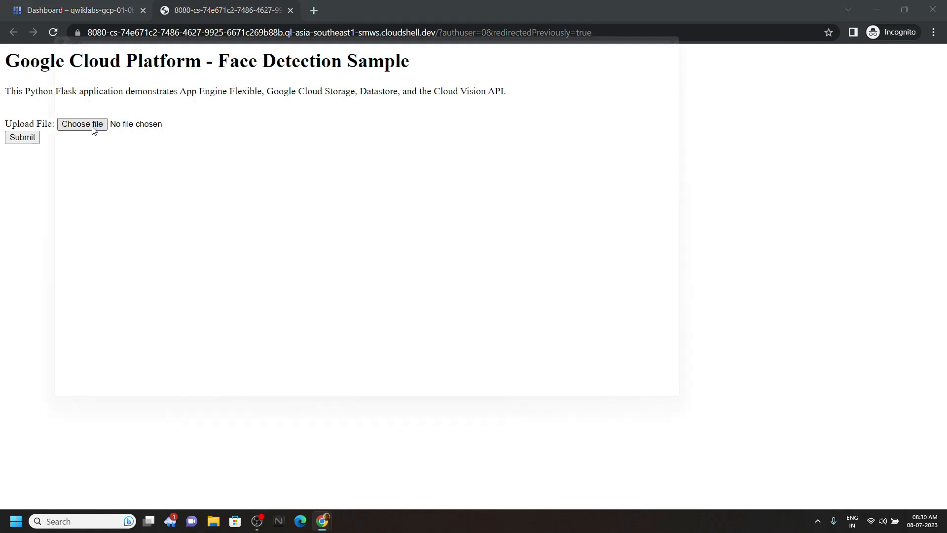
left_click(82, 125)
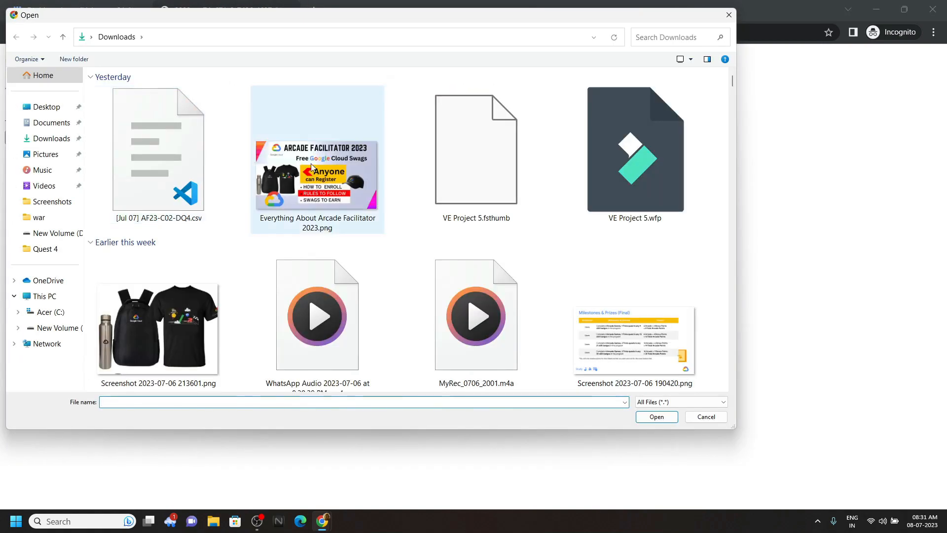
left_click(317, 176)
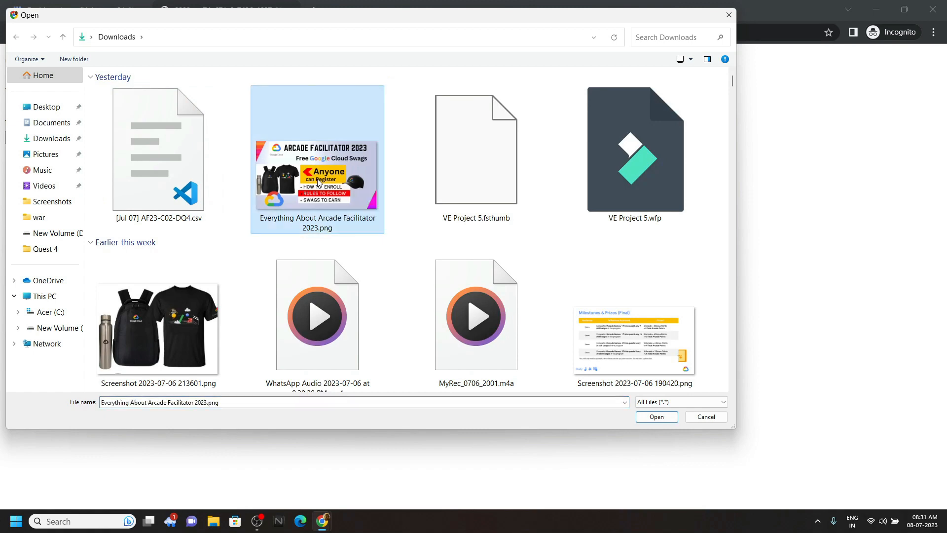
Submit the image for face detection, view the results, and return to the dashboard tab
left_click(656, 416)
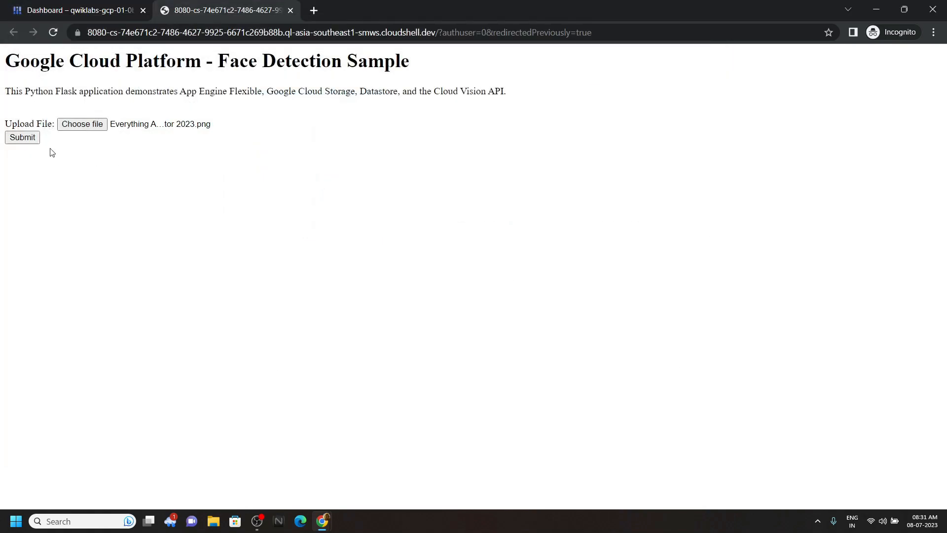
left_click(23, 137)
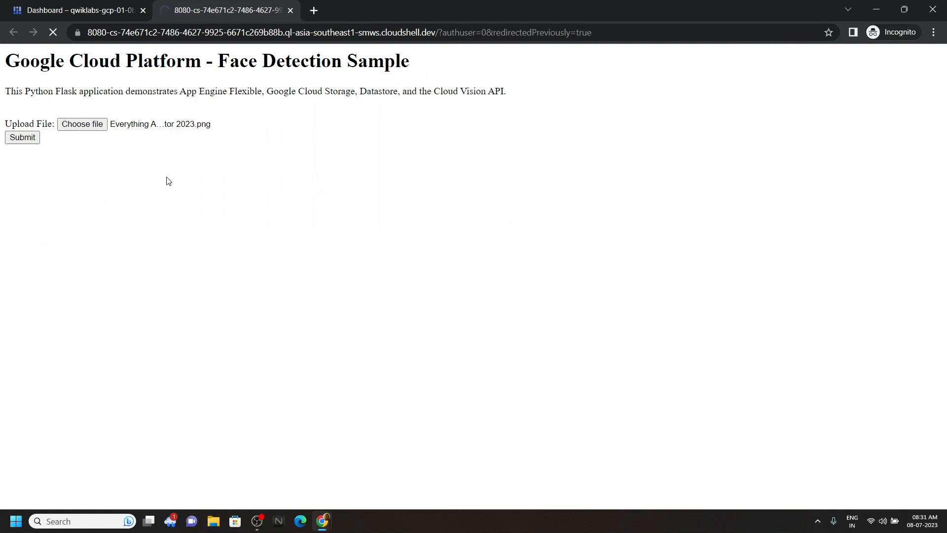
left_click(23, 137)
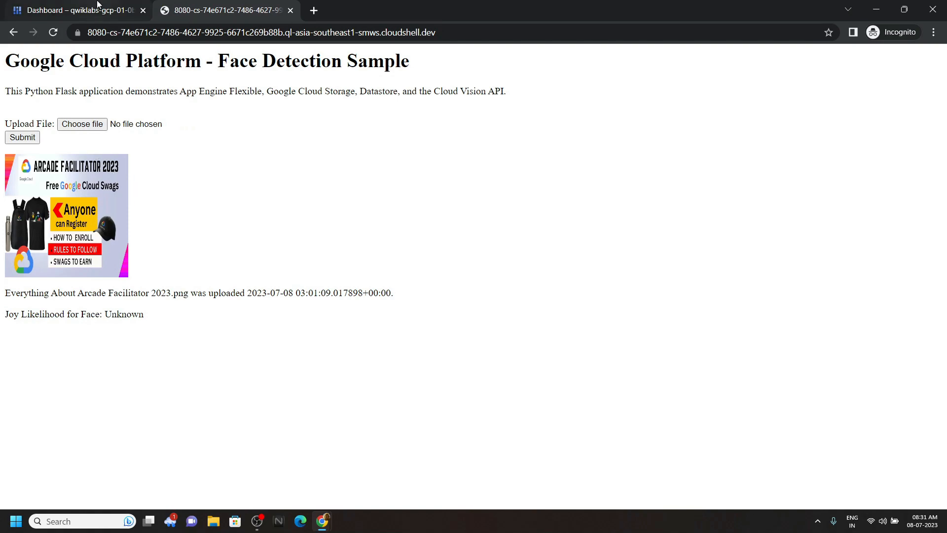
left_click(76, 10)
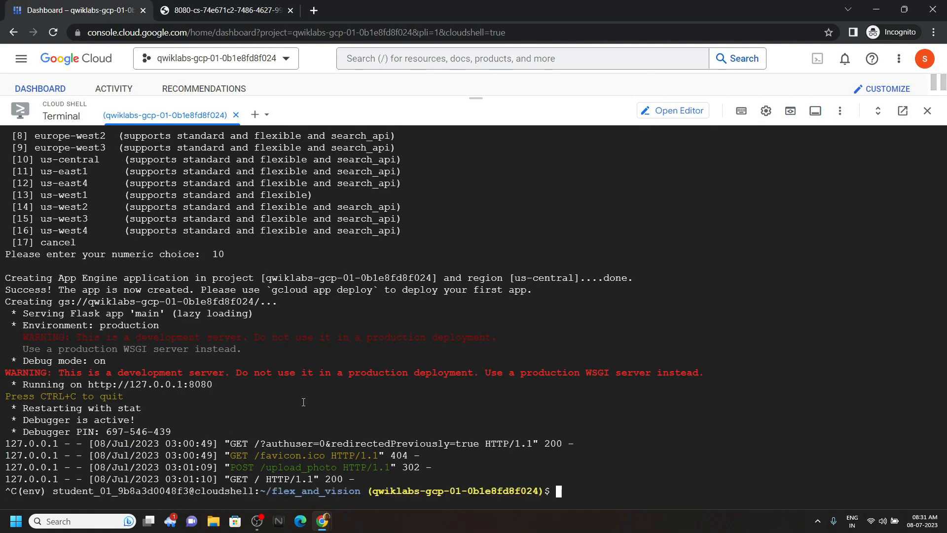
mouse_move(324, 521)
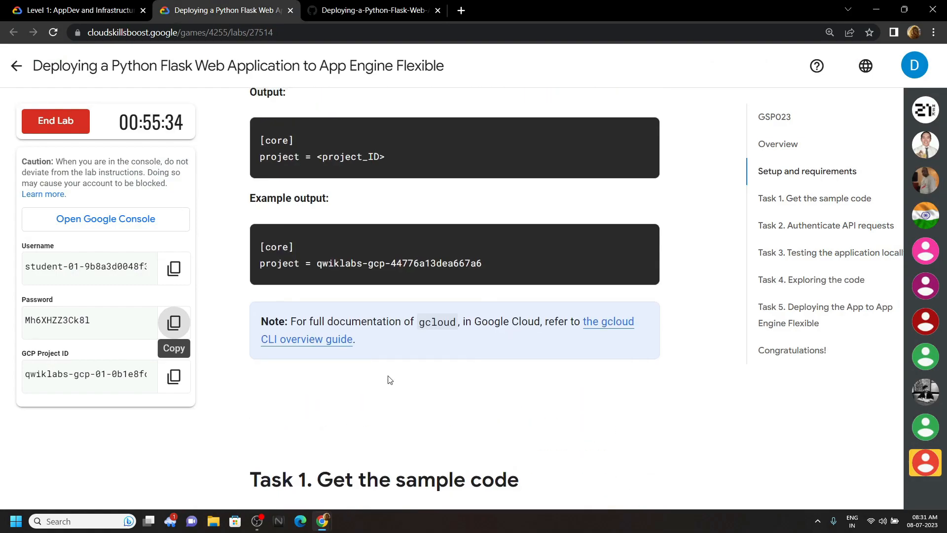
Scroll the lab page down to Task 5, Deploying the App to App Engine Flexible
scroll("down", 3)
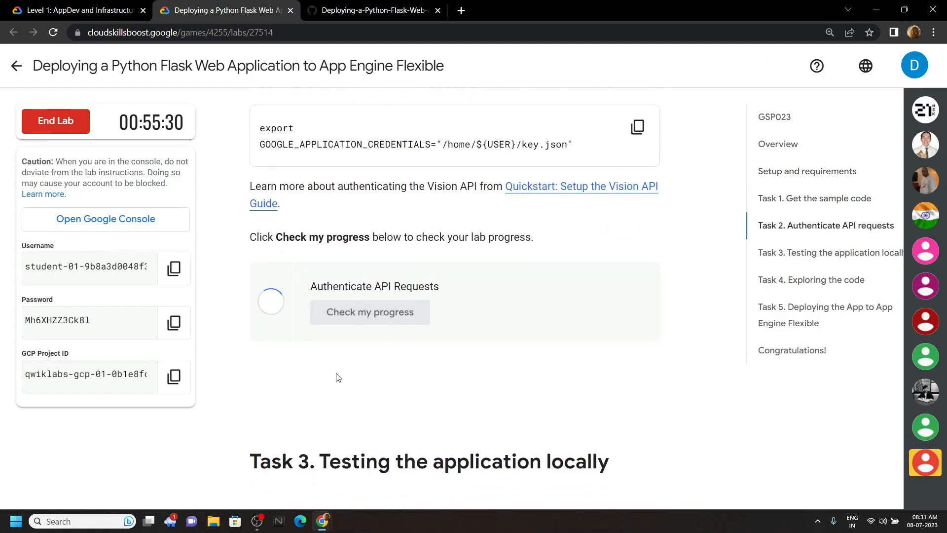
scroll("down", 3)
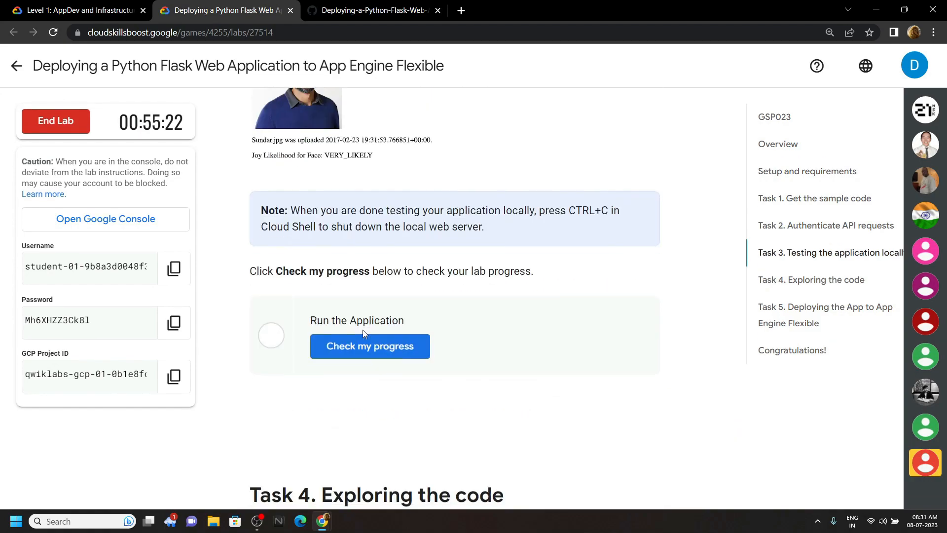
scroll("down", 3)
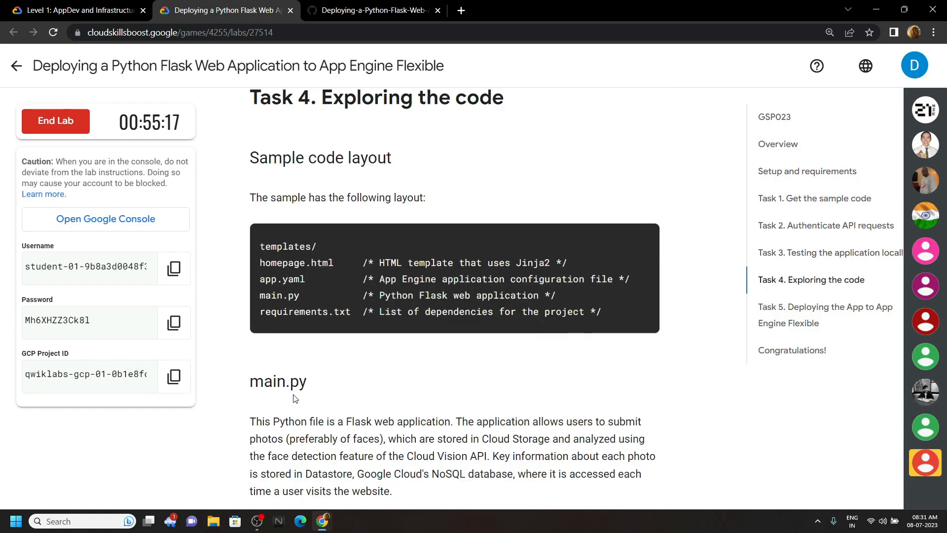
scroll("down", 3)
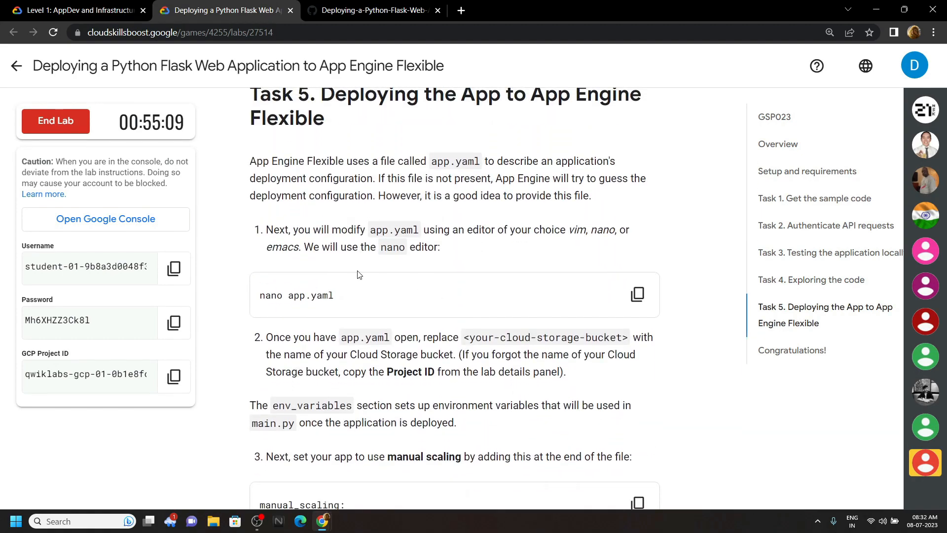
Return to Cloud Shell with app.yaml in nano and bring up the solution's app.yaml section
left_click(636, 294)
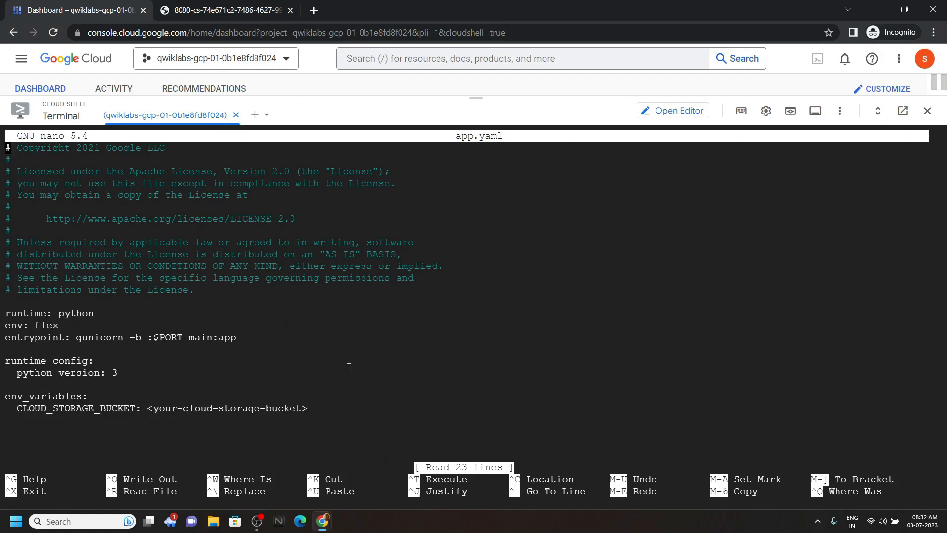
mouse_move(300, 368)
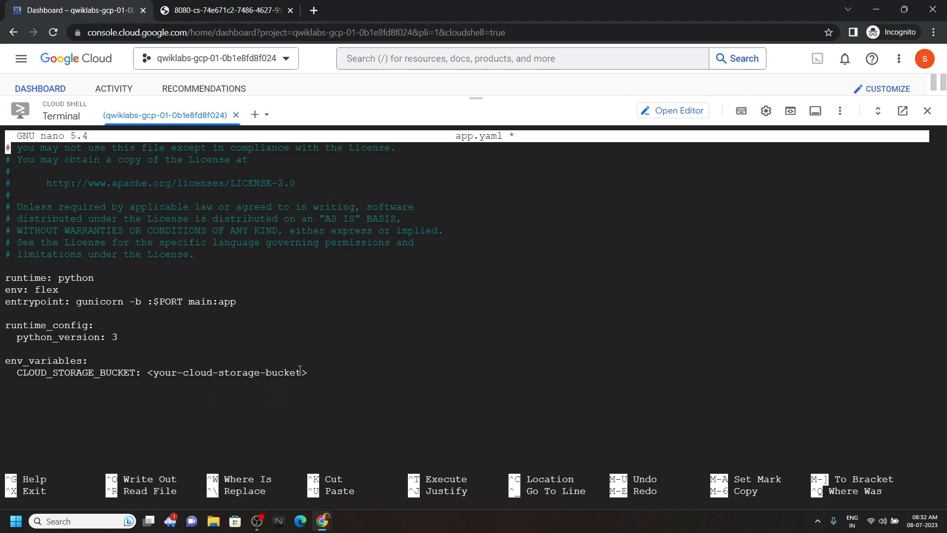
scroll("down", 3)
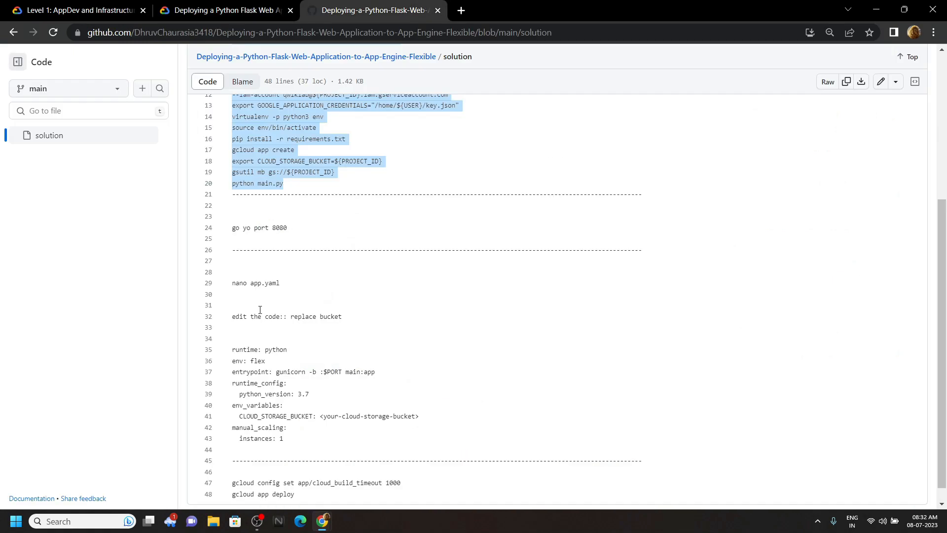
Copy the solution's app.yaml block (lines 35–43, runtime through instances: 1)
scroll("down", 3)
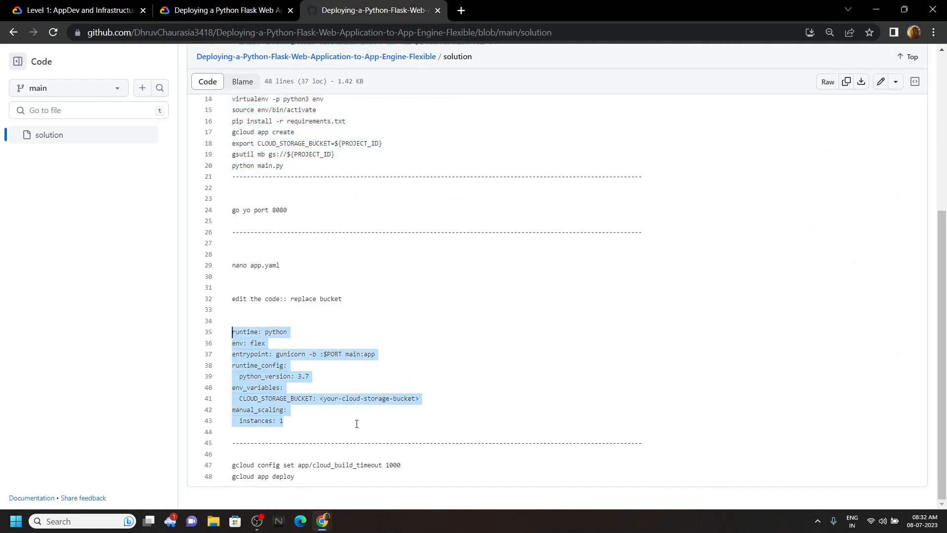
left_click(72, 10)
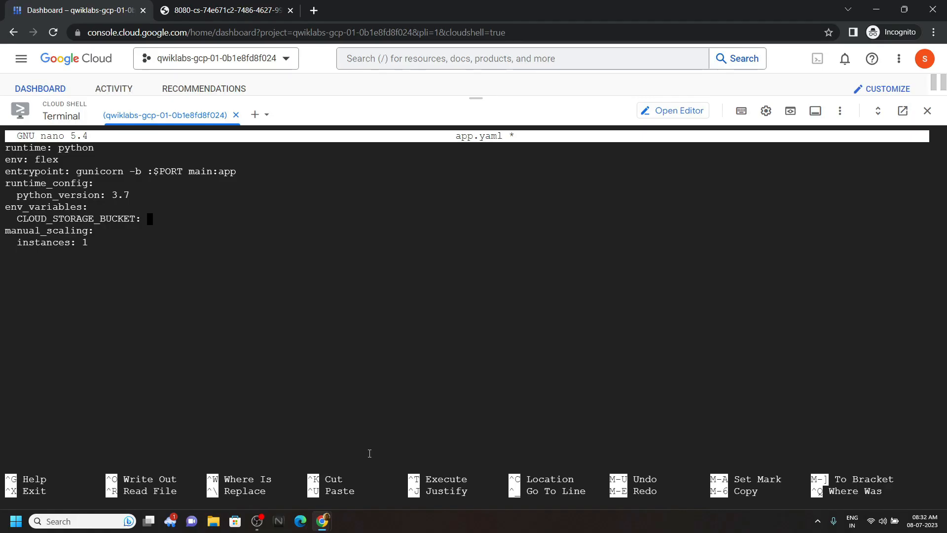
mouse_move(322, 521)
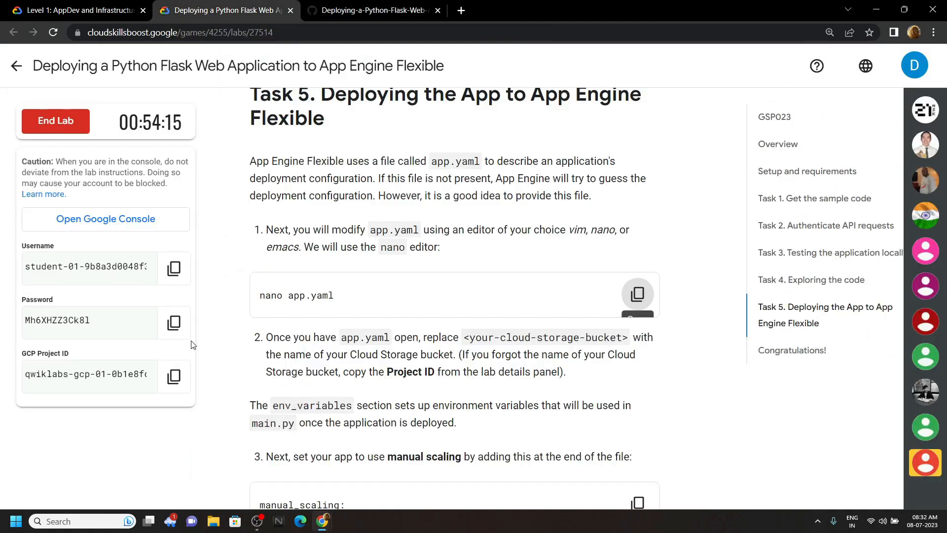
Set CLOUD_STORAGE_BUCKET to the lab's project ID and save app.yaml from nano
left_click(174, 375)
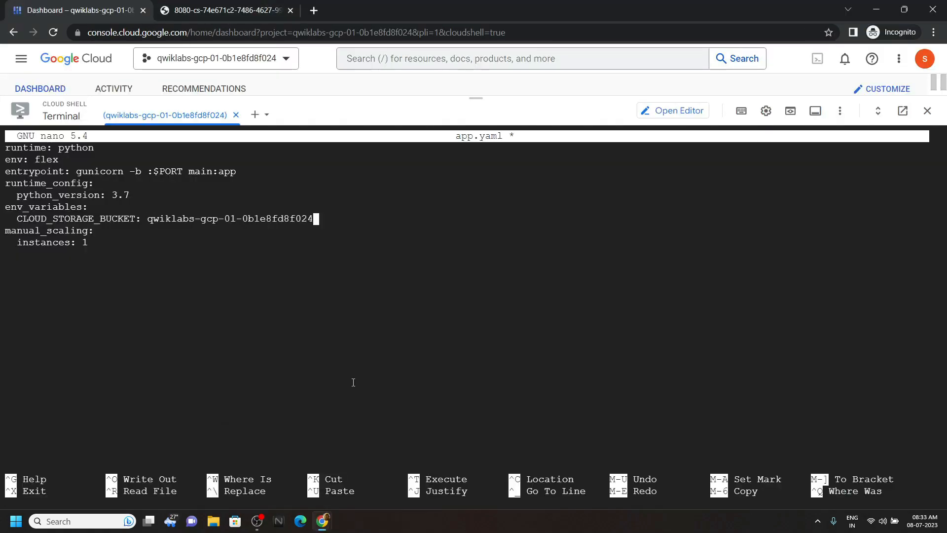
mouse_move(292, 372)
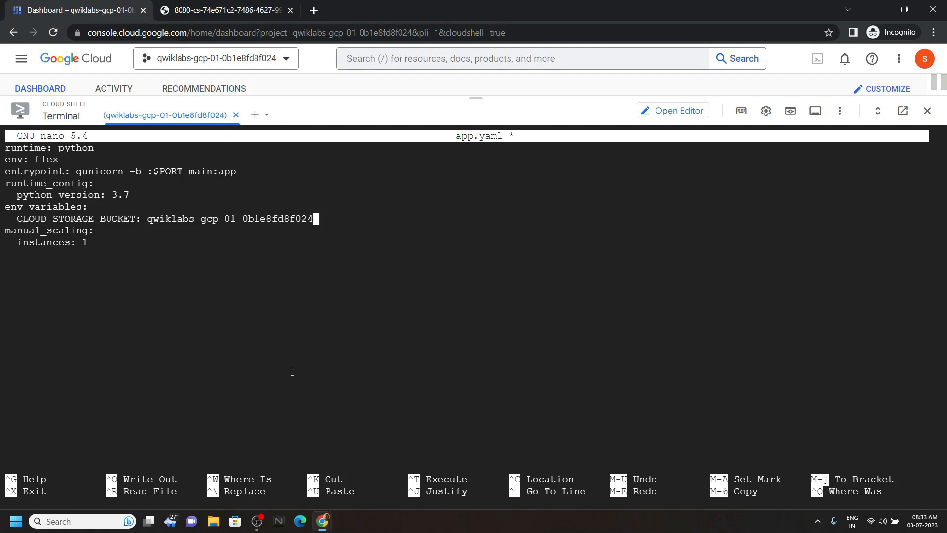
key("ctrl+x")
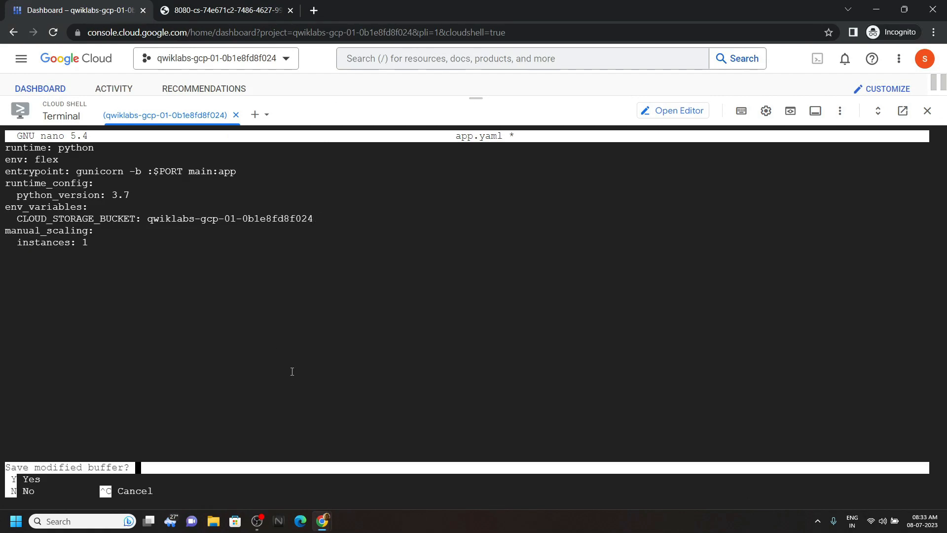
key("y")
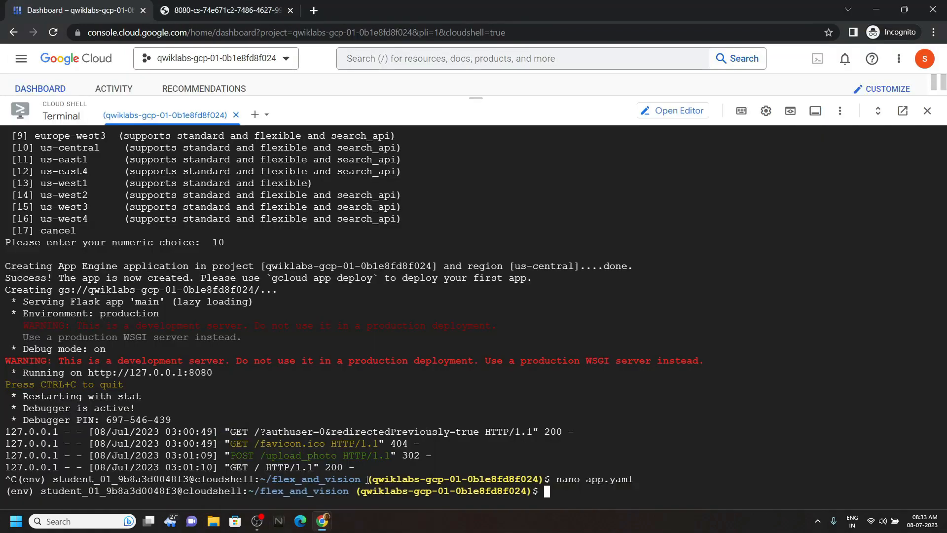
Set app/cloud_build_timeout to 1000 and confirm gcloud app deploy with Y
type("gcloud config set app/cloud_build_timeout 1000")
type("gcloud app deplo")
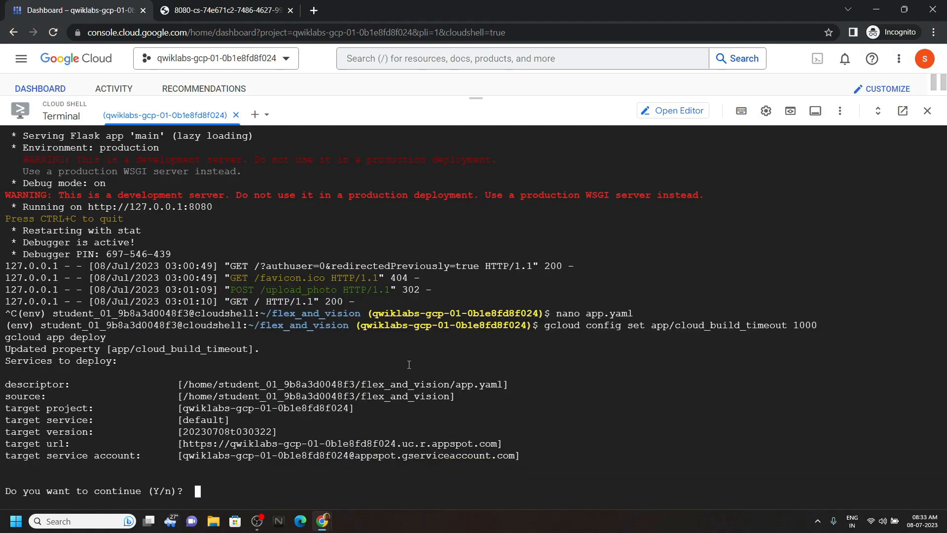
type("y")
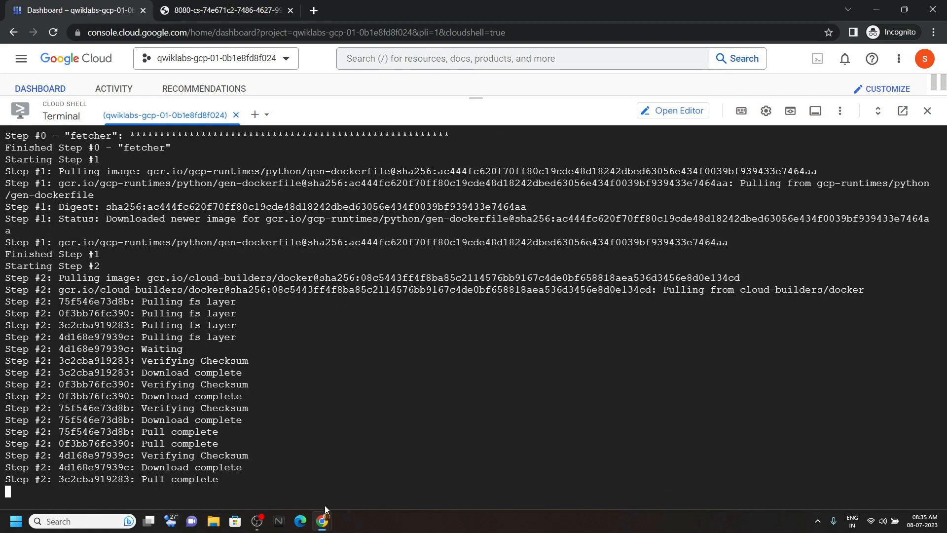
Check progress on the Deploy the App task in the lab page and end the lab
left_click(224, 10)
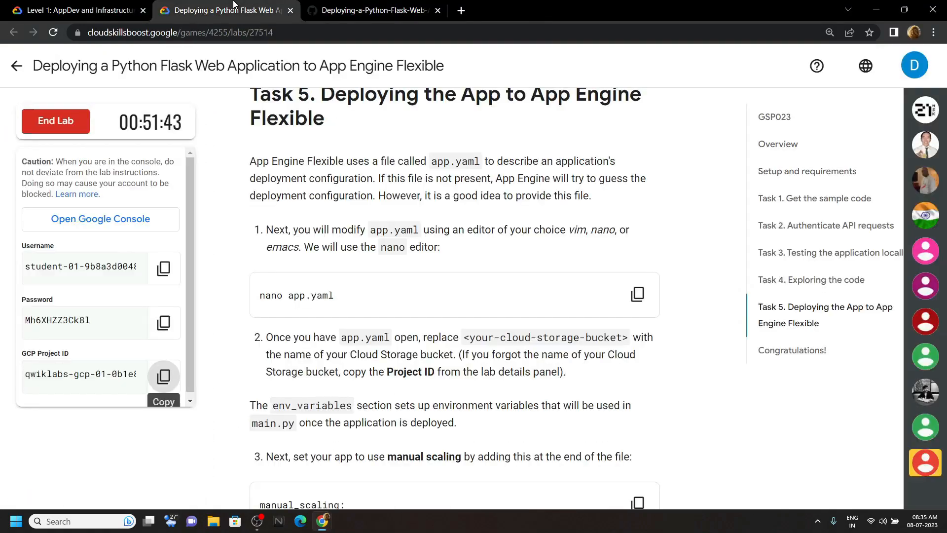
scroll("down", 3)
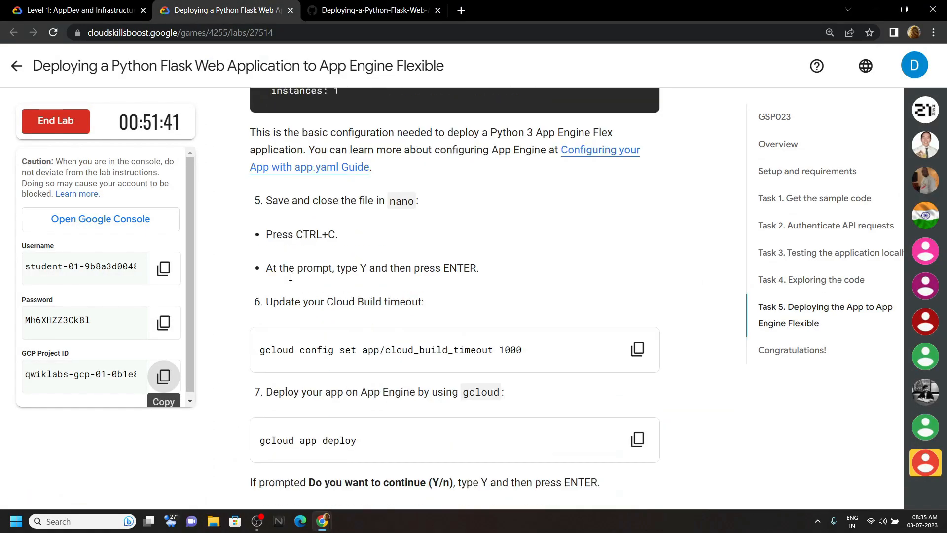
scroll("down", 3)
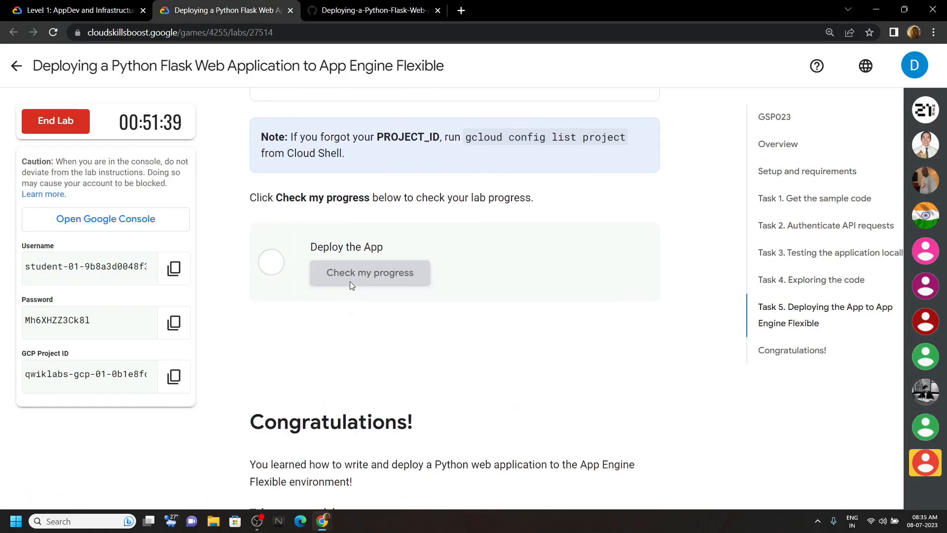
left_click(370, 272)
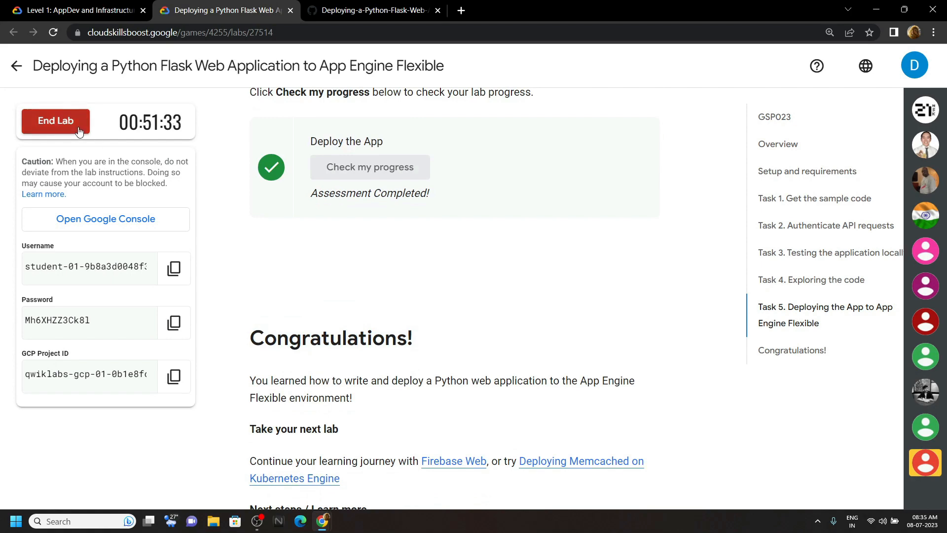
left_click(55, 121)
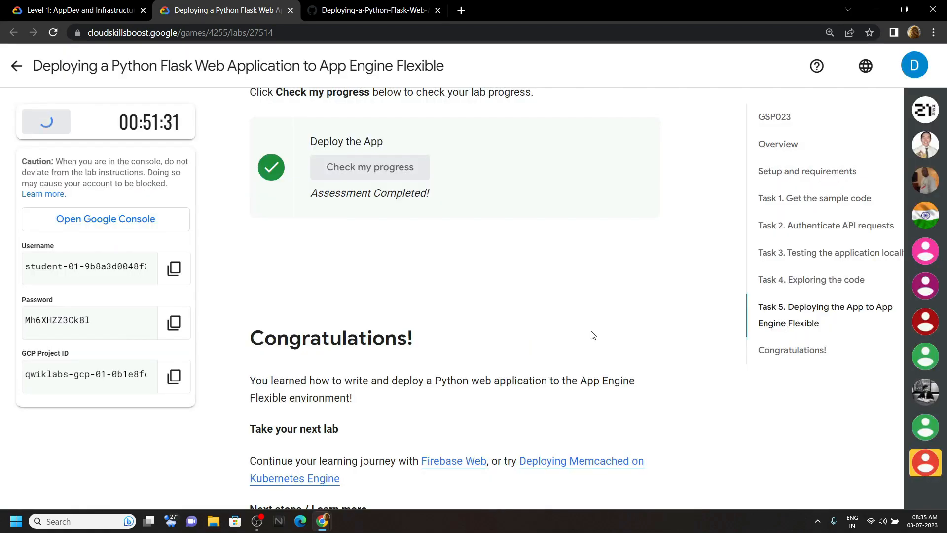